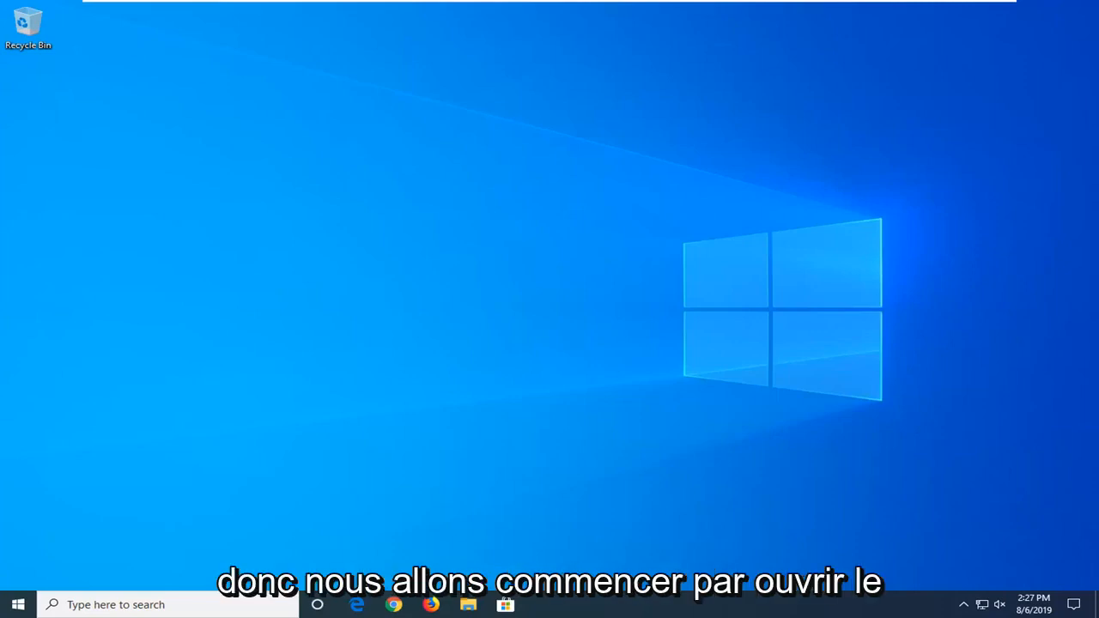
Step: Search the Start menu for 'settings' to find the Settings app
left_click(17, 606)
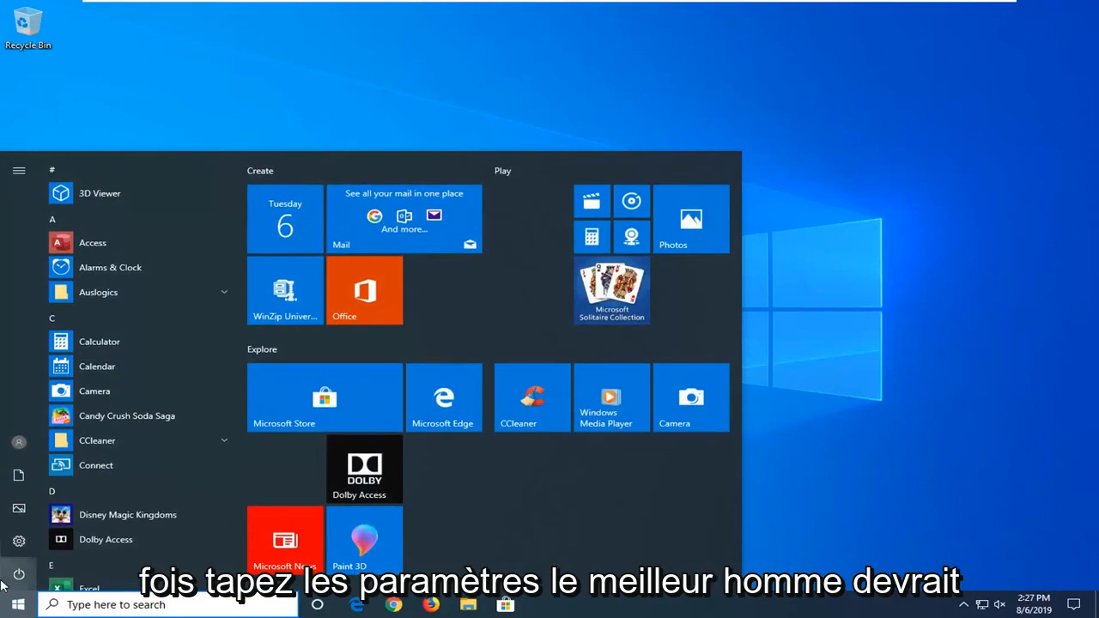
type("settings")
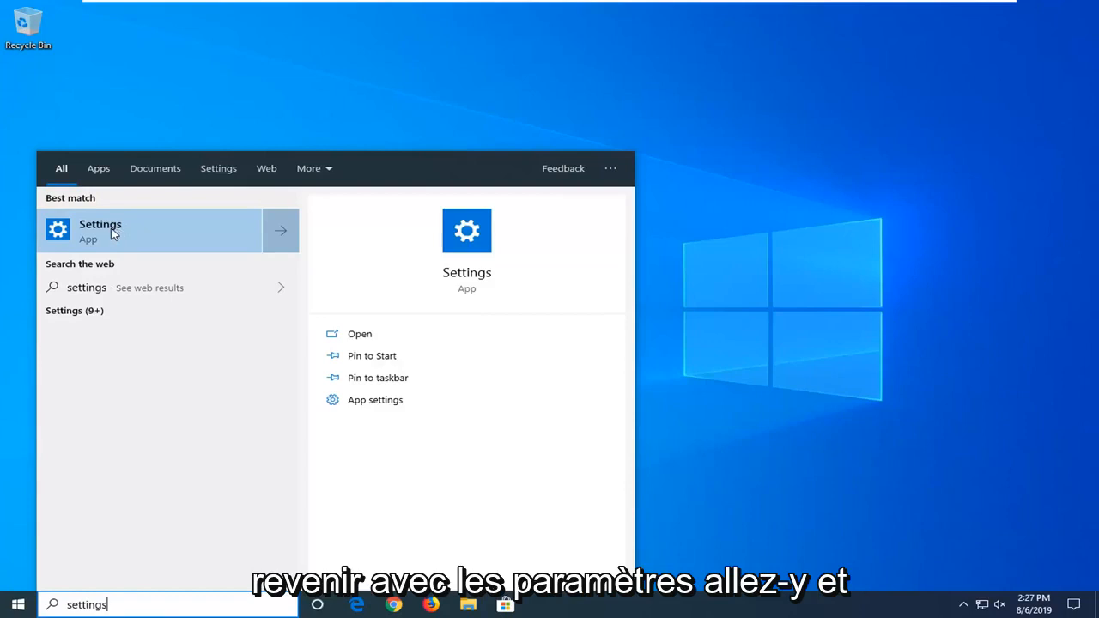
Step: Launch the Settings app from the Best match result
left_click(99, 230)
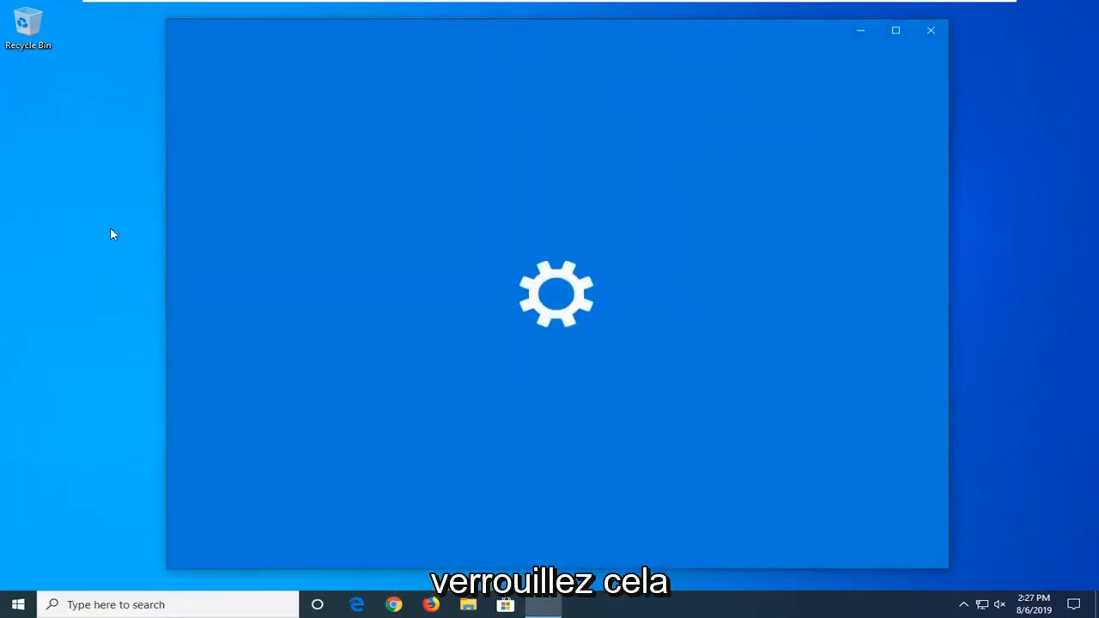
mouse_move(165, 230)
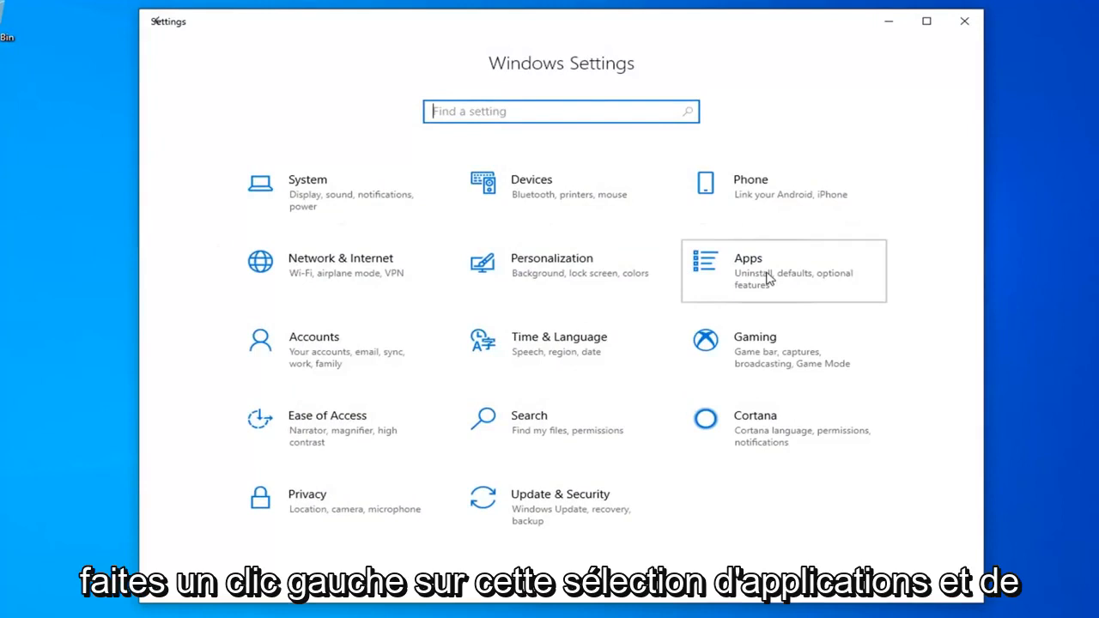
Step: Go to Apps & features and then to the Optional features page
left_click(764, 266)
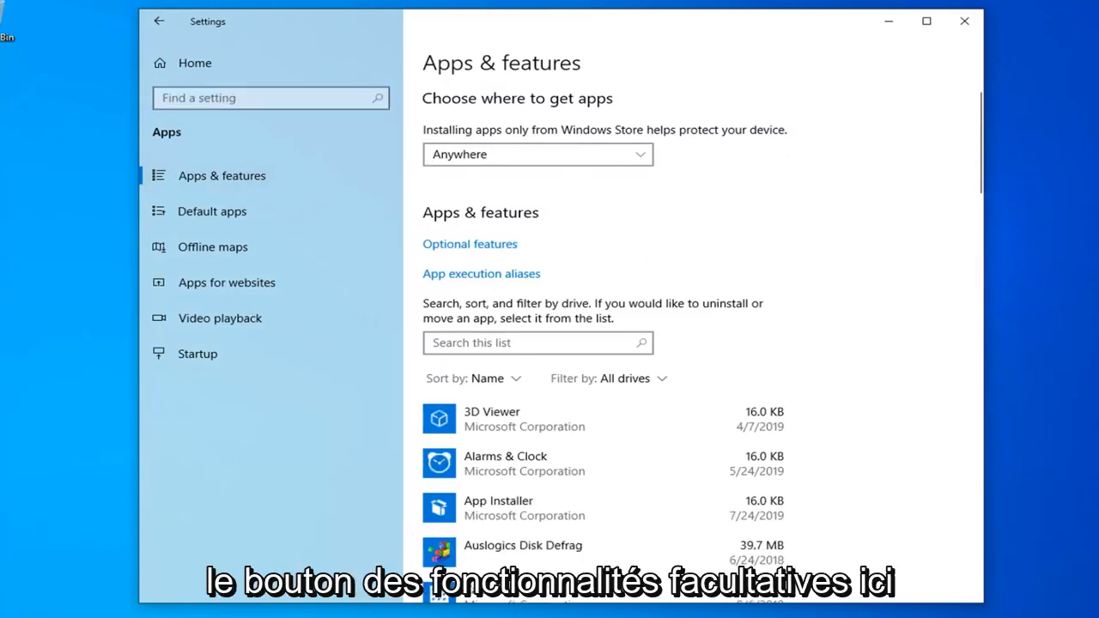
mouse_move(529, 254)
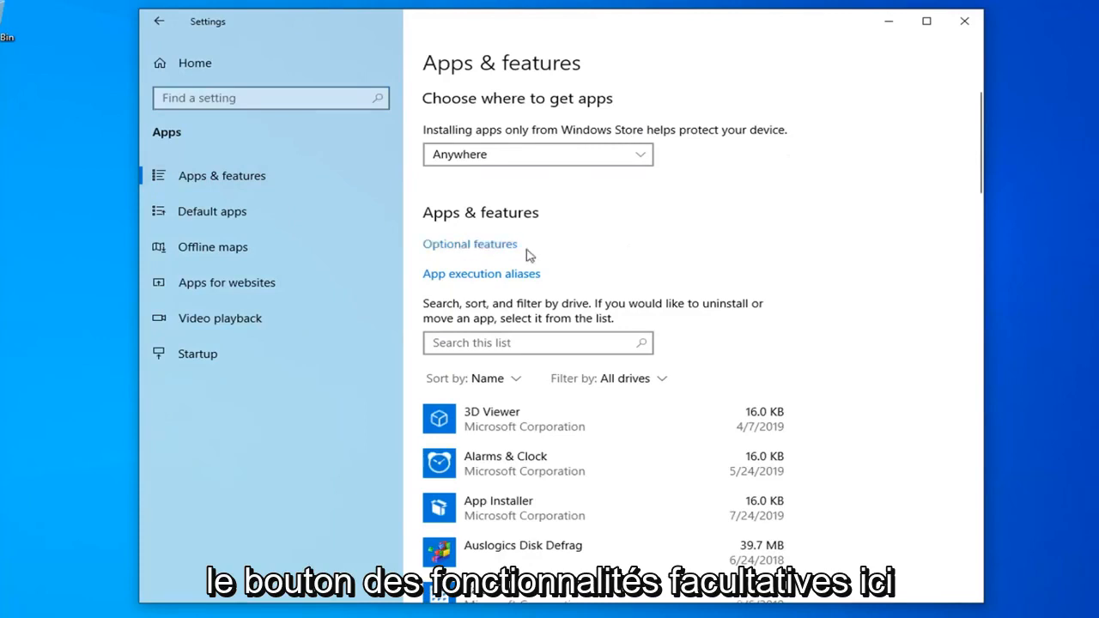
left_click(471, 244)
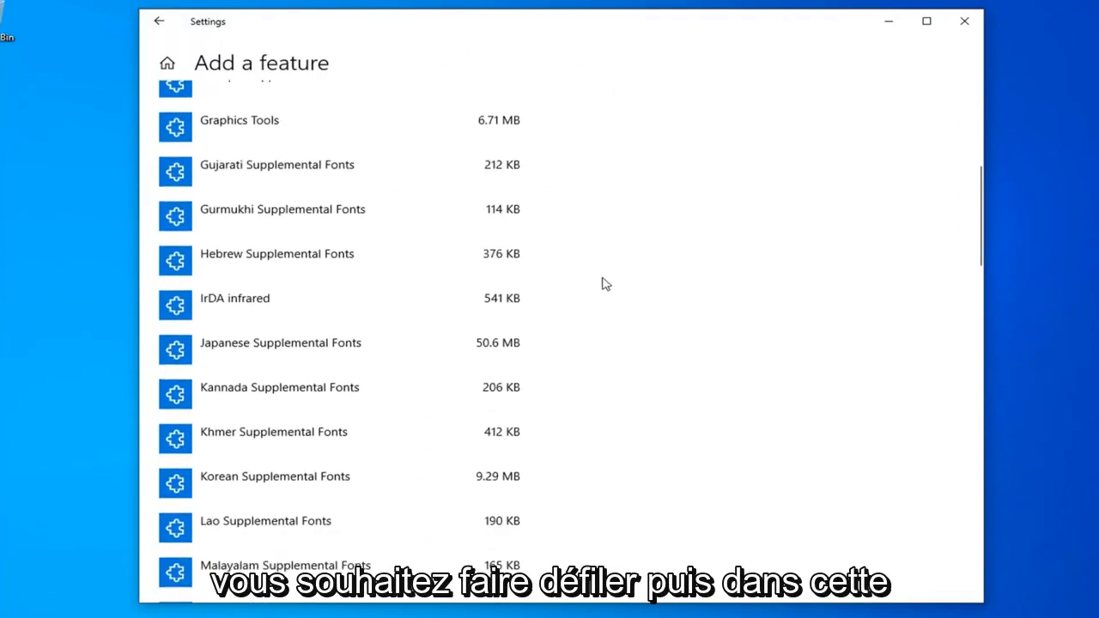
Step: Scroll the Add a feature list down to the RSAT administration tools entries
scroll("down", 3)
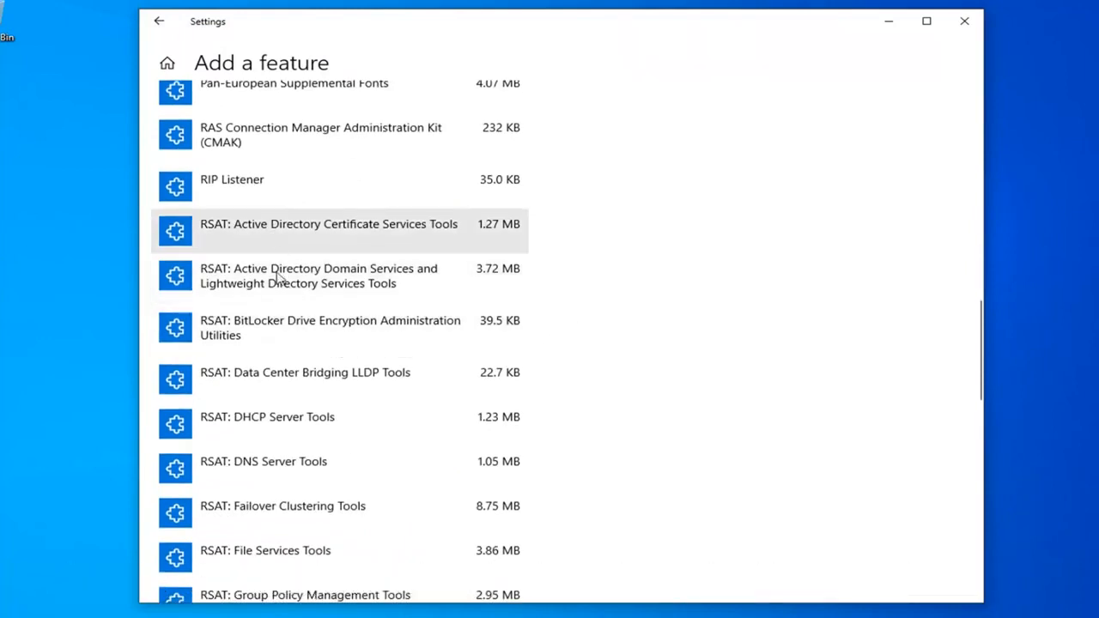
mouse_move(275, 284)
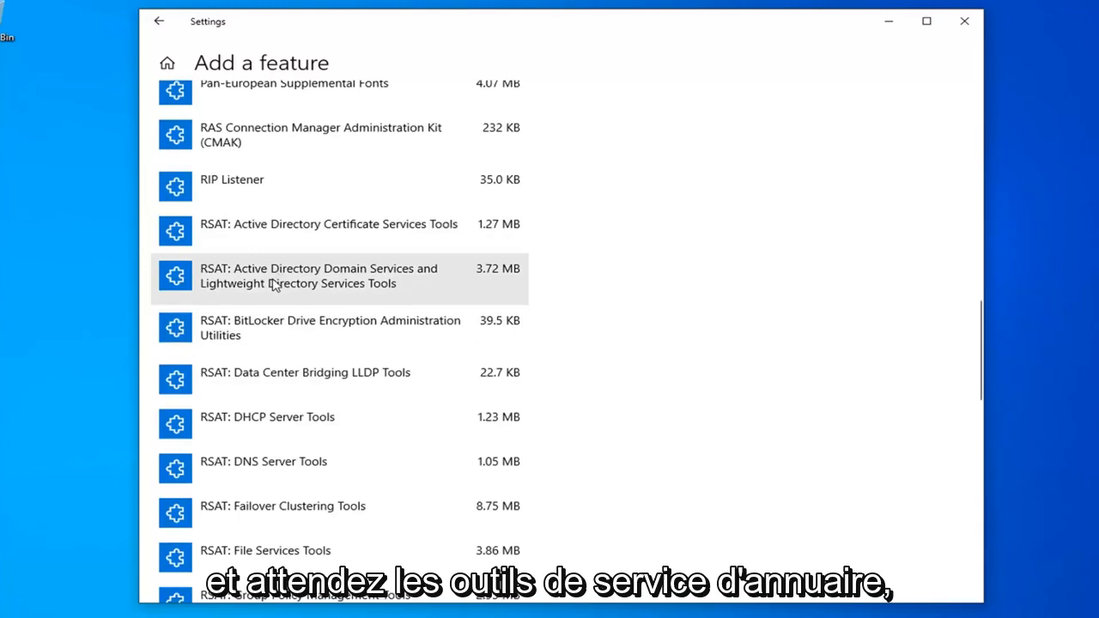
Step: Install RSAT: Active Directory Domain Services and Lightweight Directory Services Tools, then close Settings
left_click(318, 275)
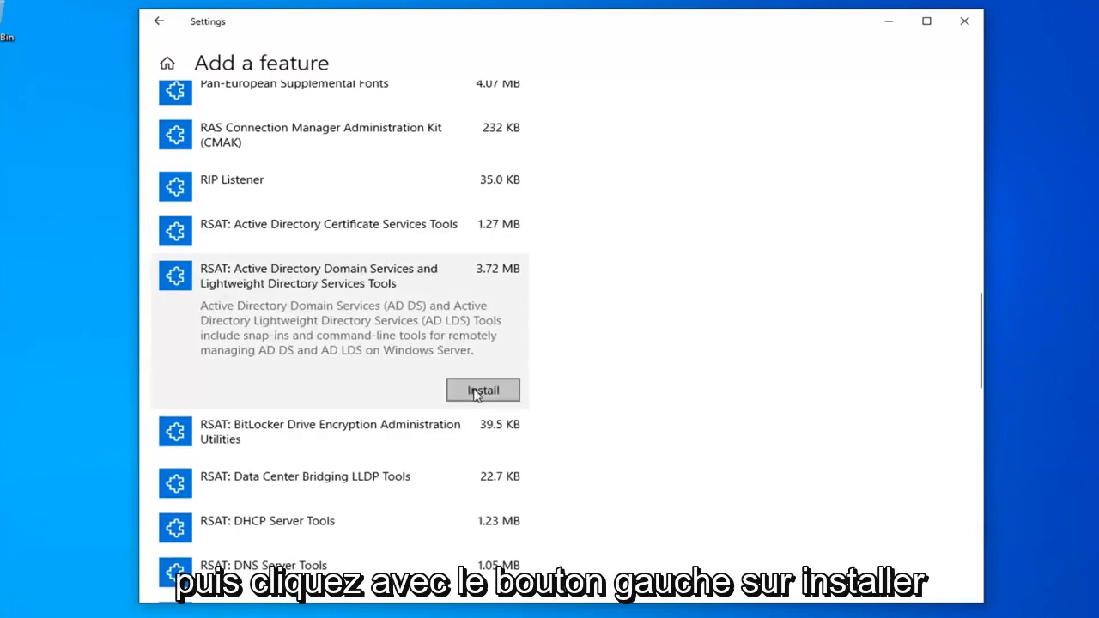
left_click(482, 392)
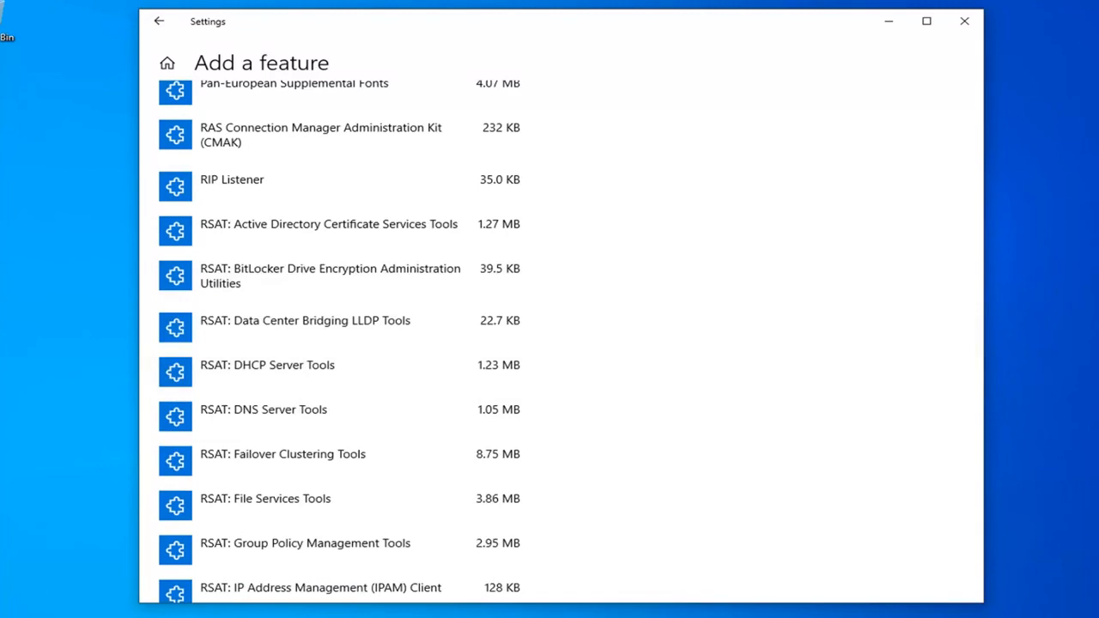
mouse_move(515, 370)
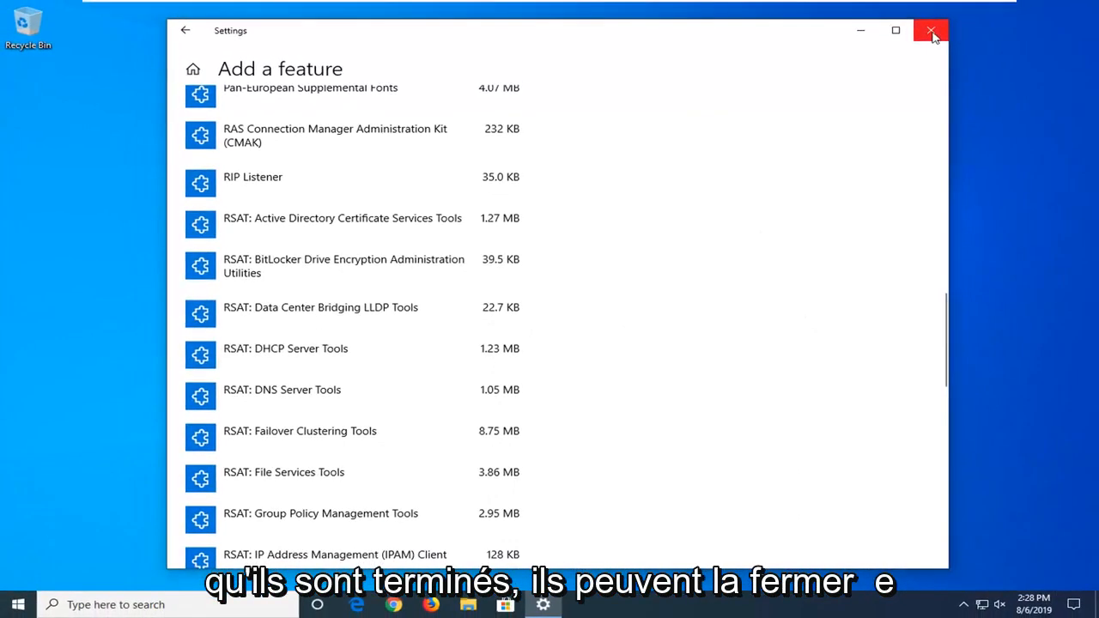
left_click(927, 29)
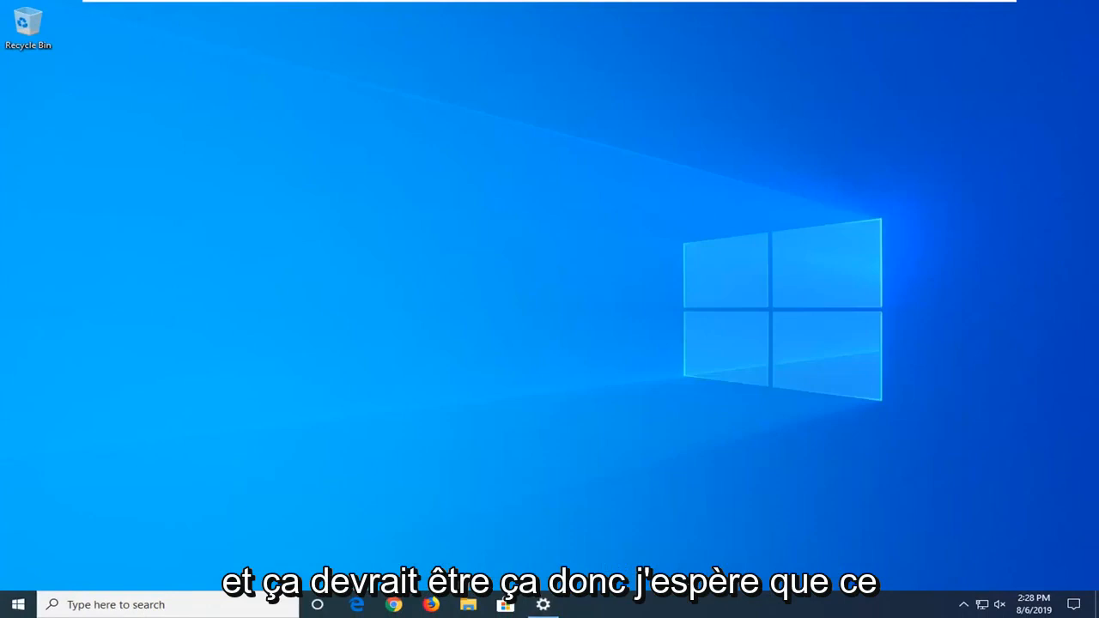